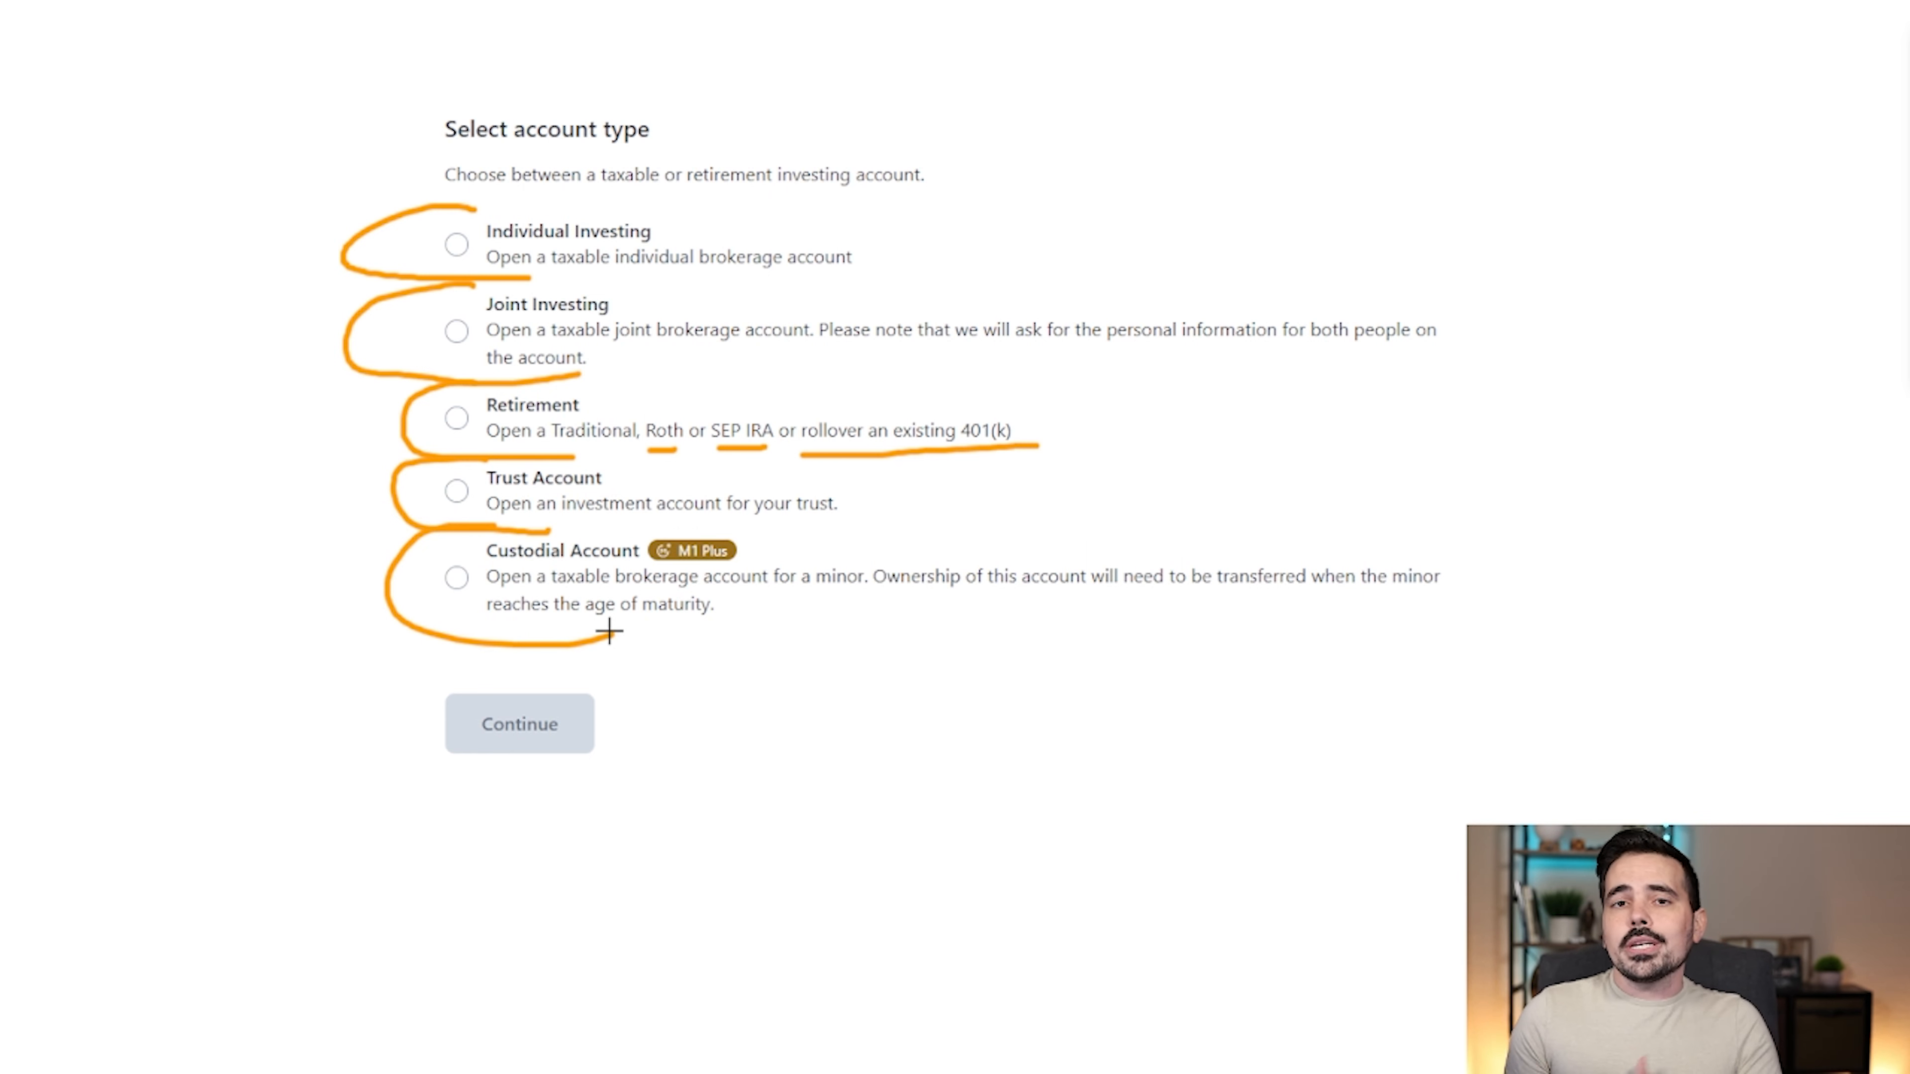
mouse_move(593, 623)
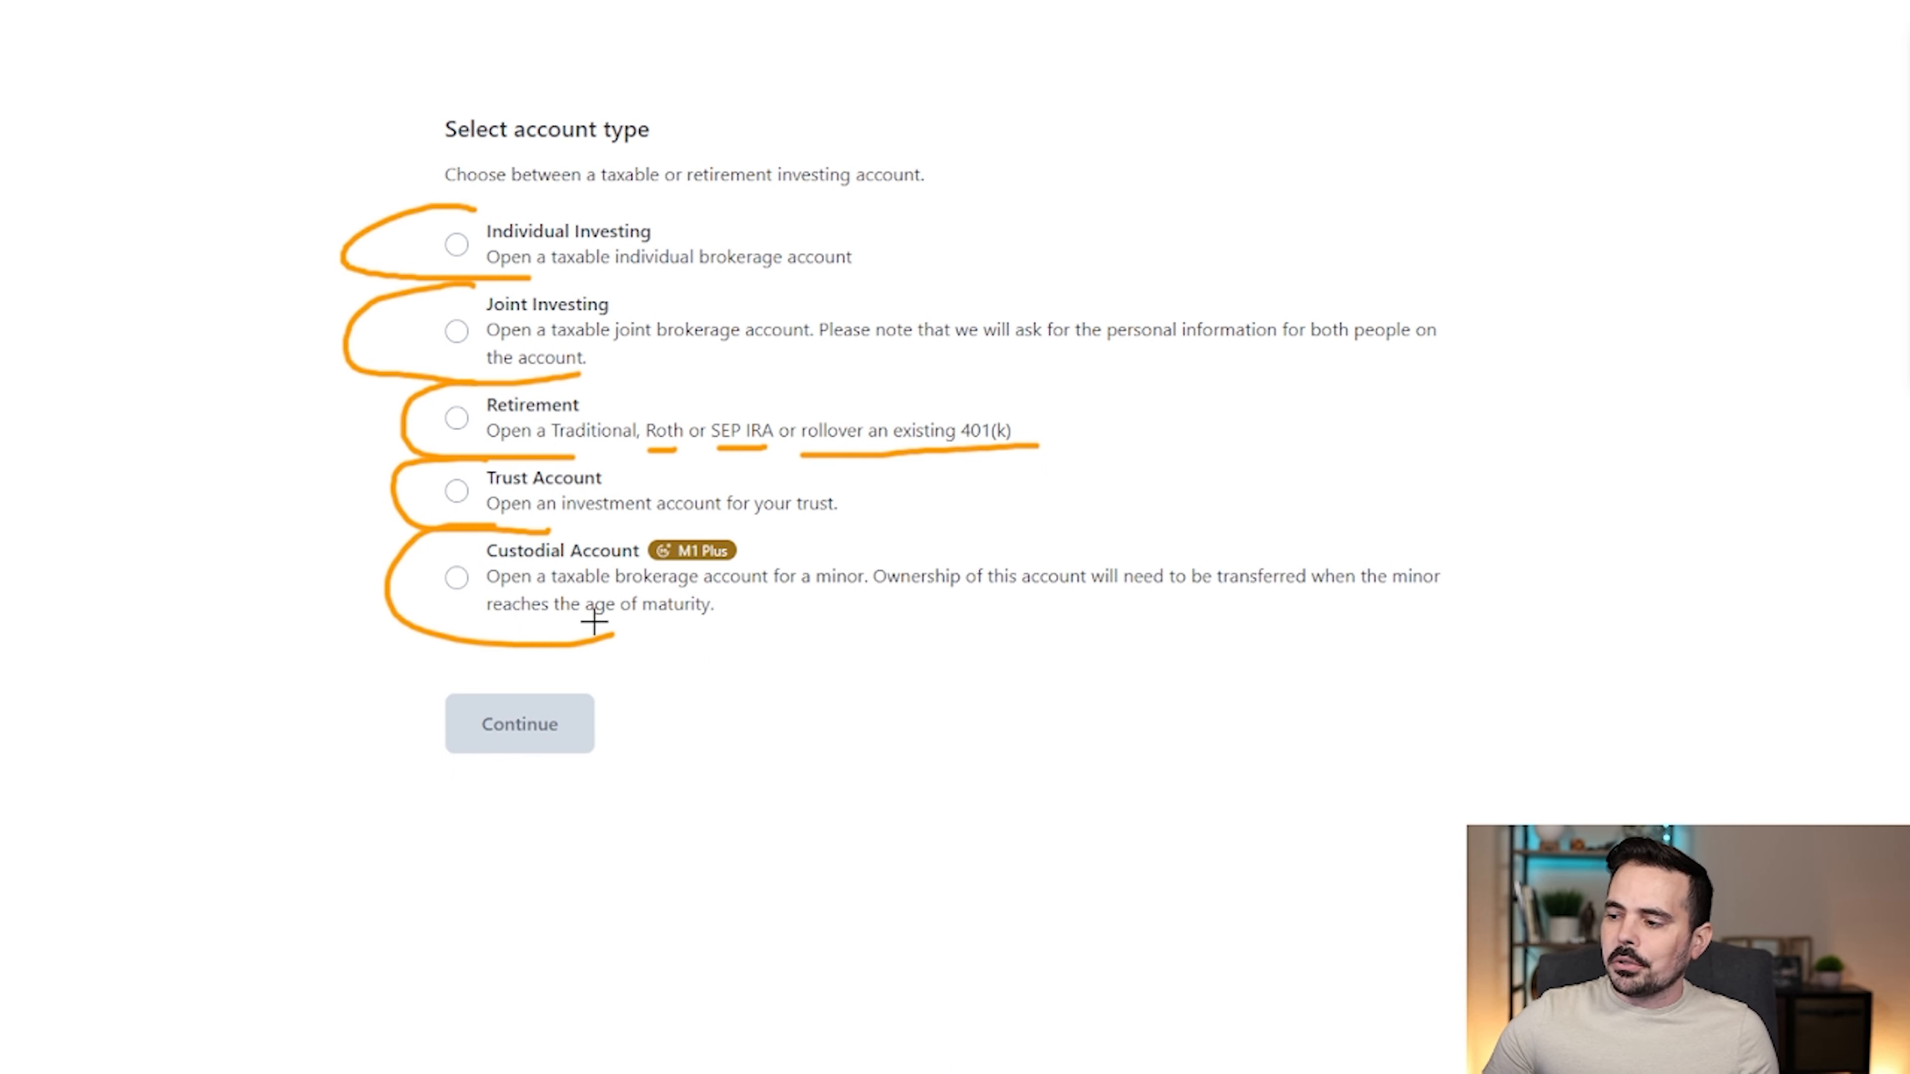
Step: Draw an orange circle around the M1 Plus badge next to the Custodial Account option
left_click_drag(627, 549, 755, 549)
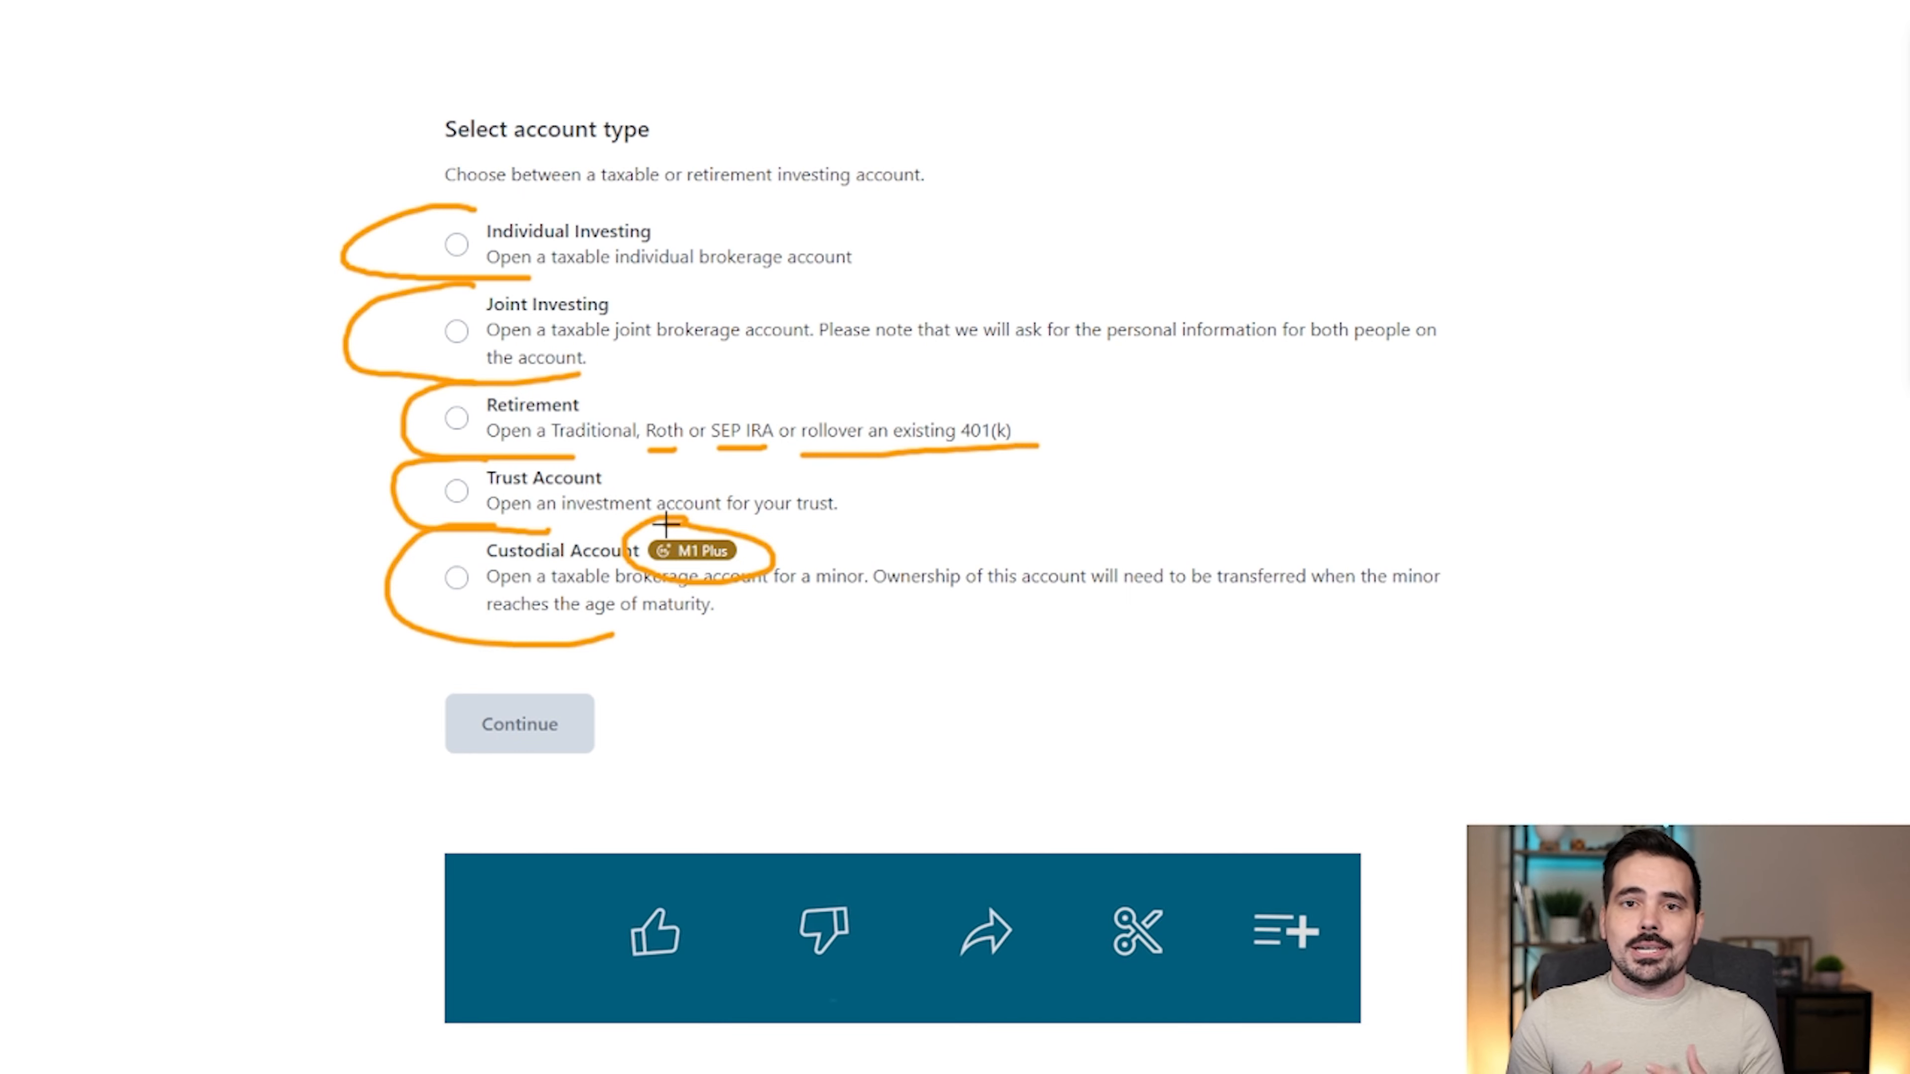
left_click(659, 939)
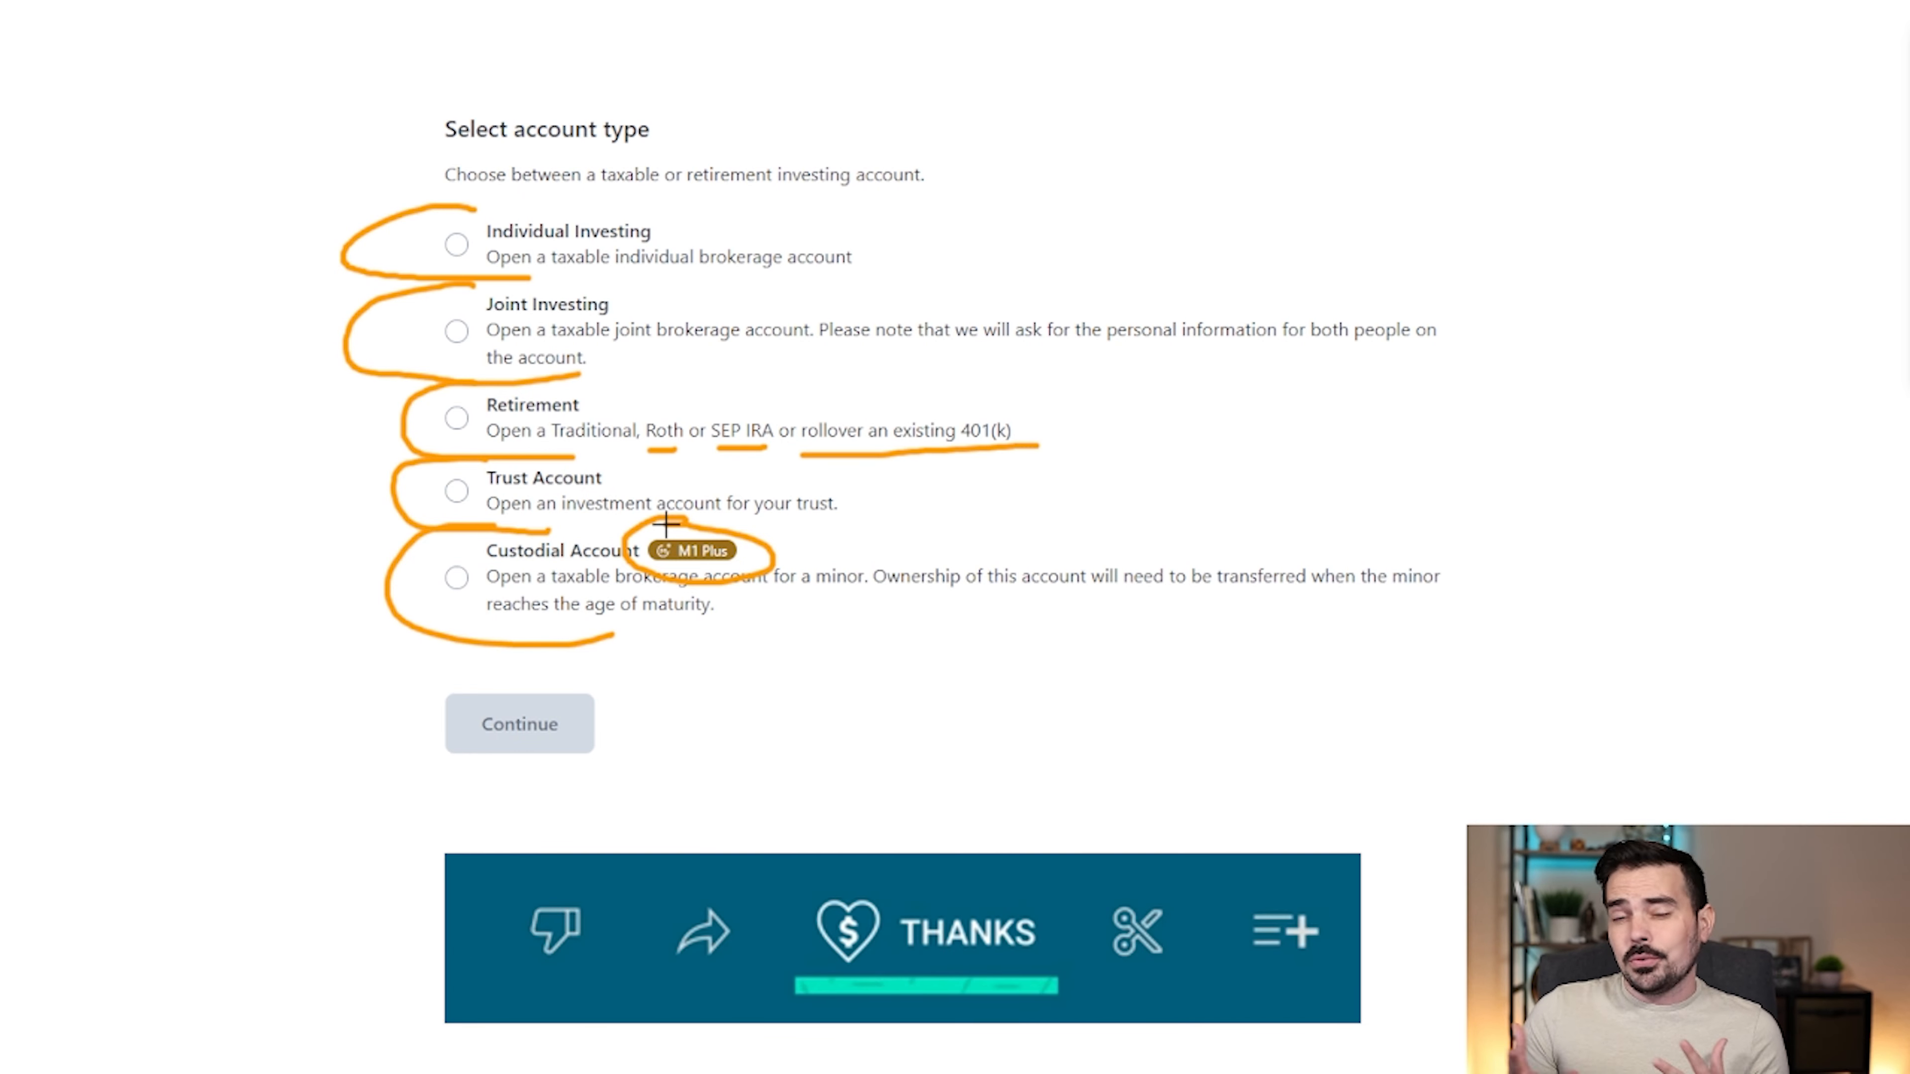